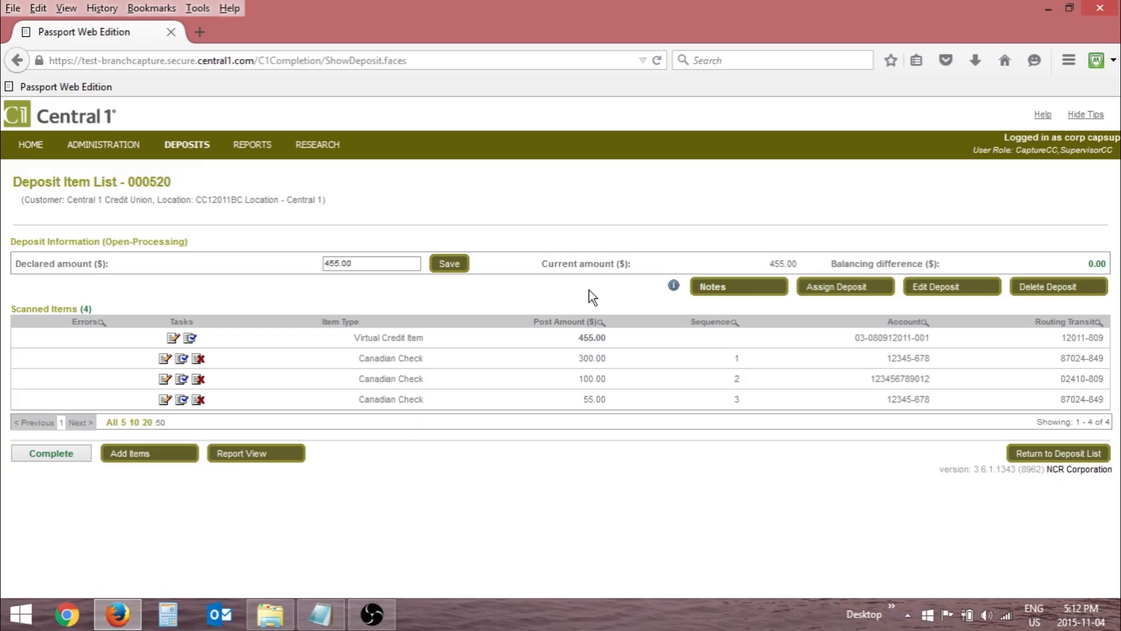
mouse_move(677, 325)
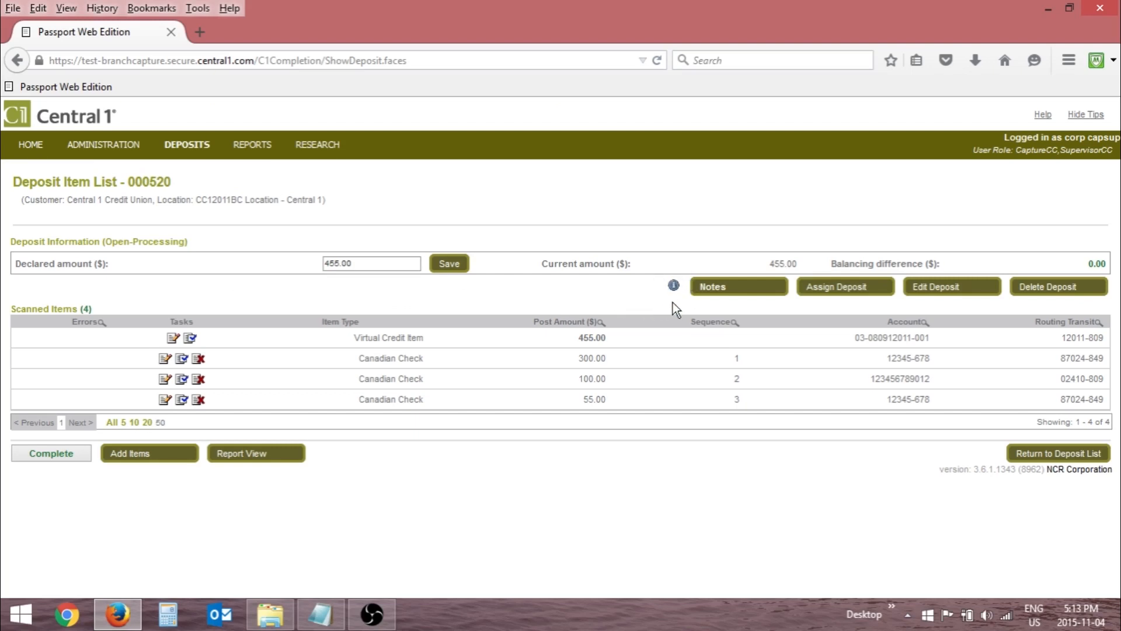
Add the note "This is another note" to deposit 000520 below the original note.
left_click(738, 286)
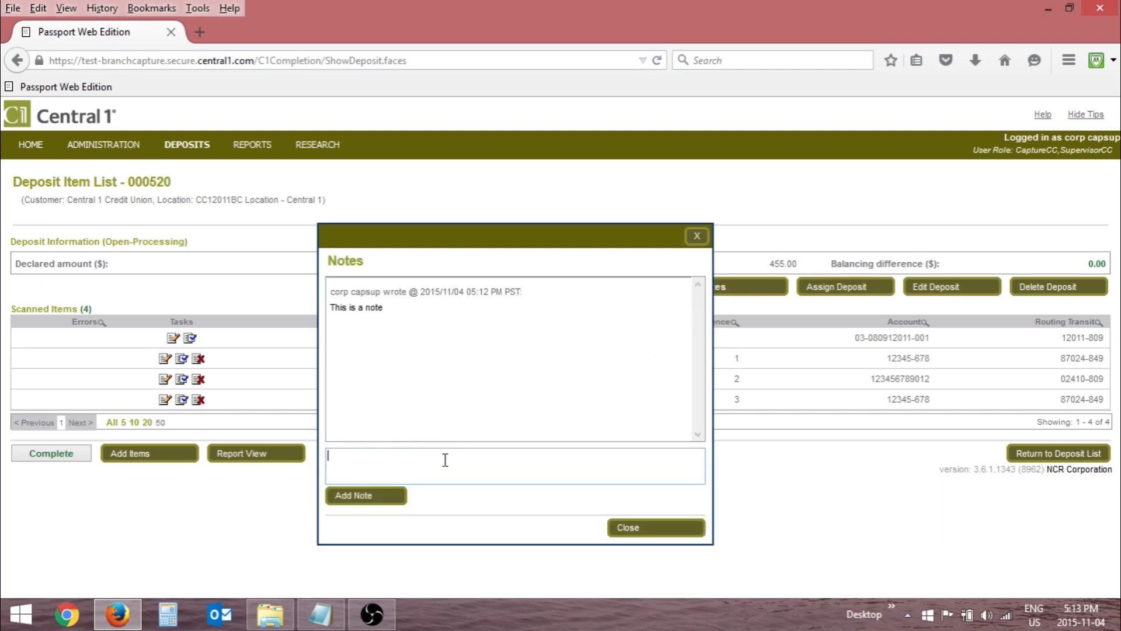
type("T")
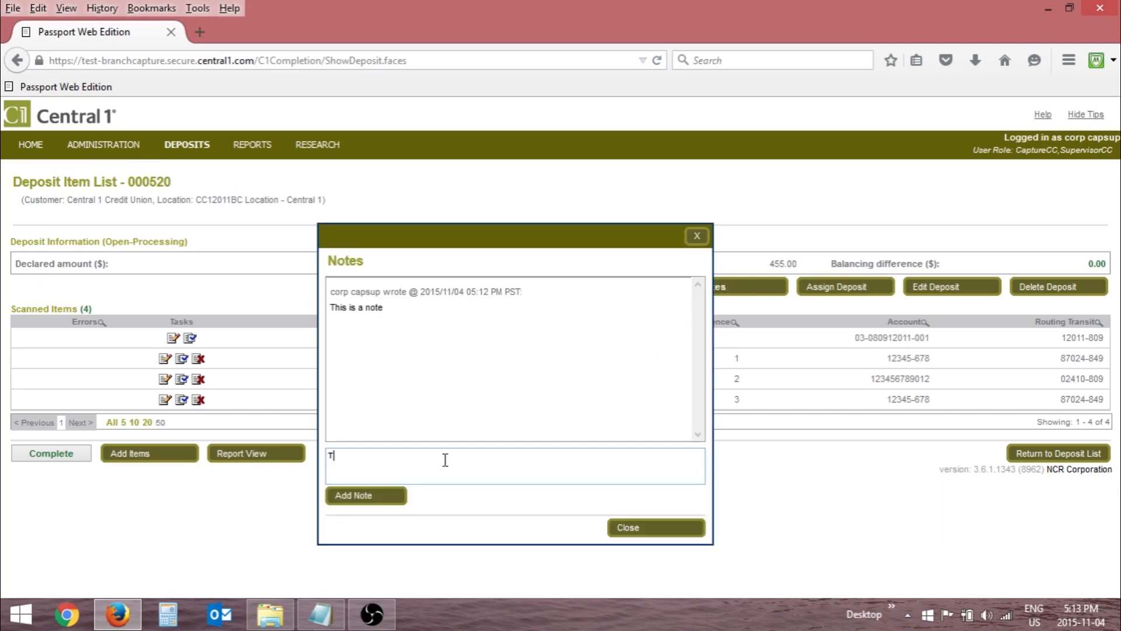
type("his is another note")
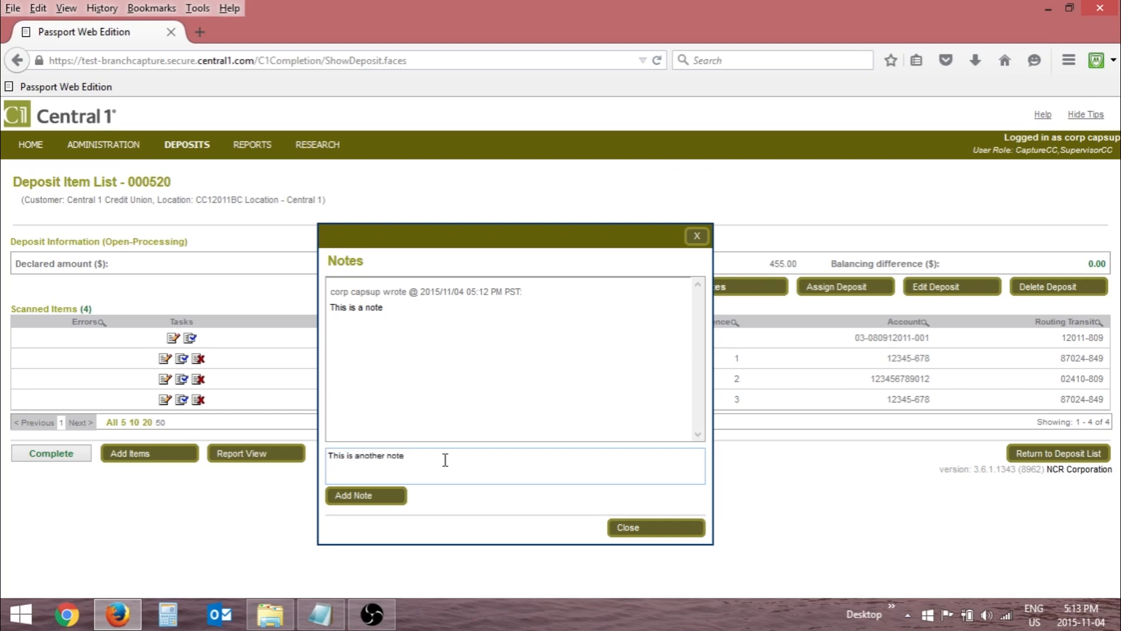
left_click(366, 495)
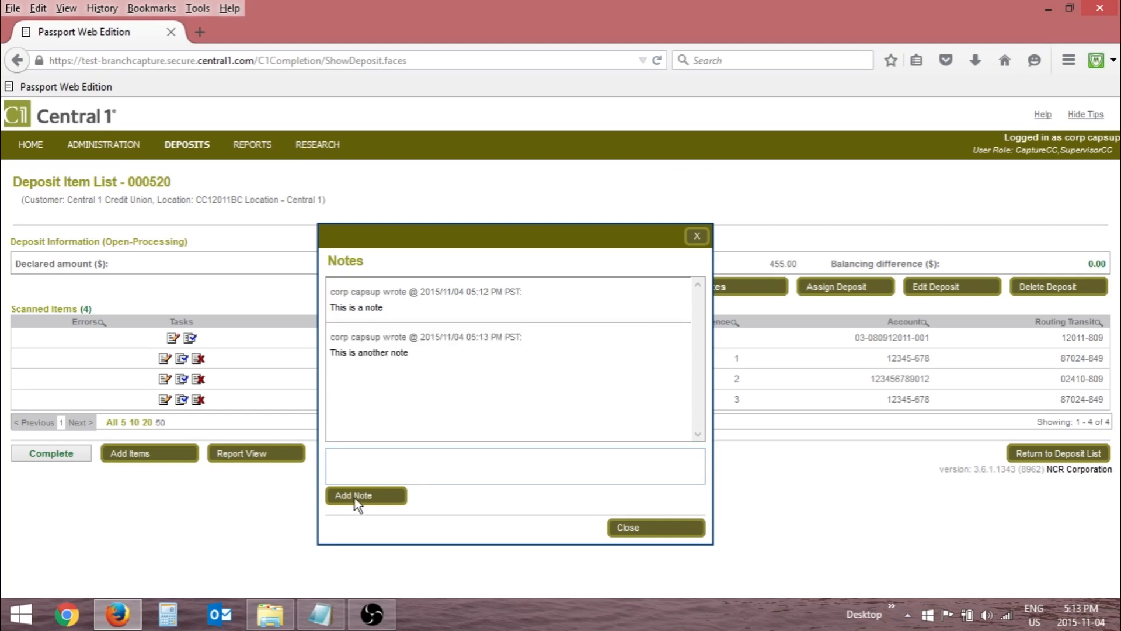
left_click(513, 475)
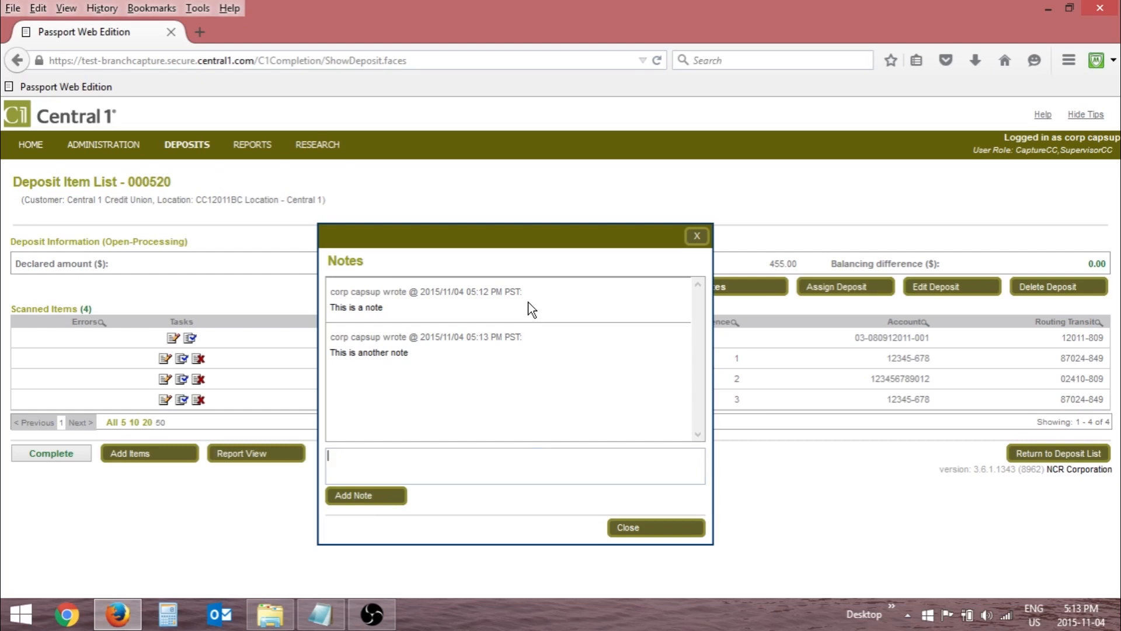
mouse_move(537, 350)
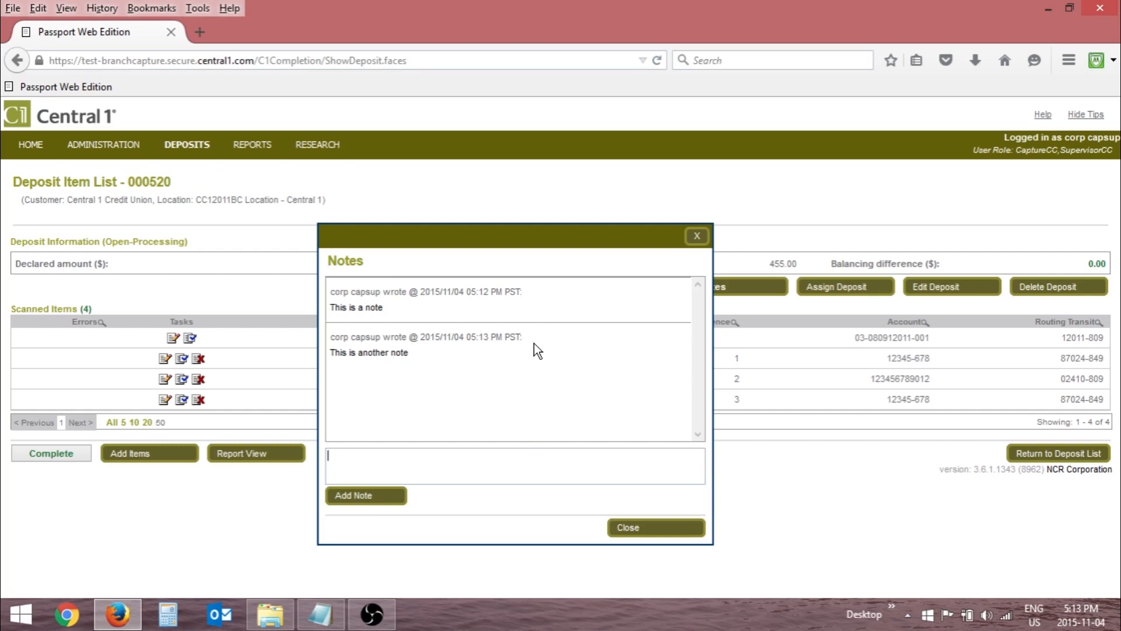